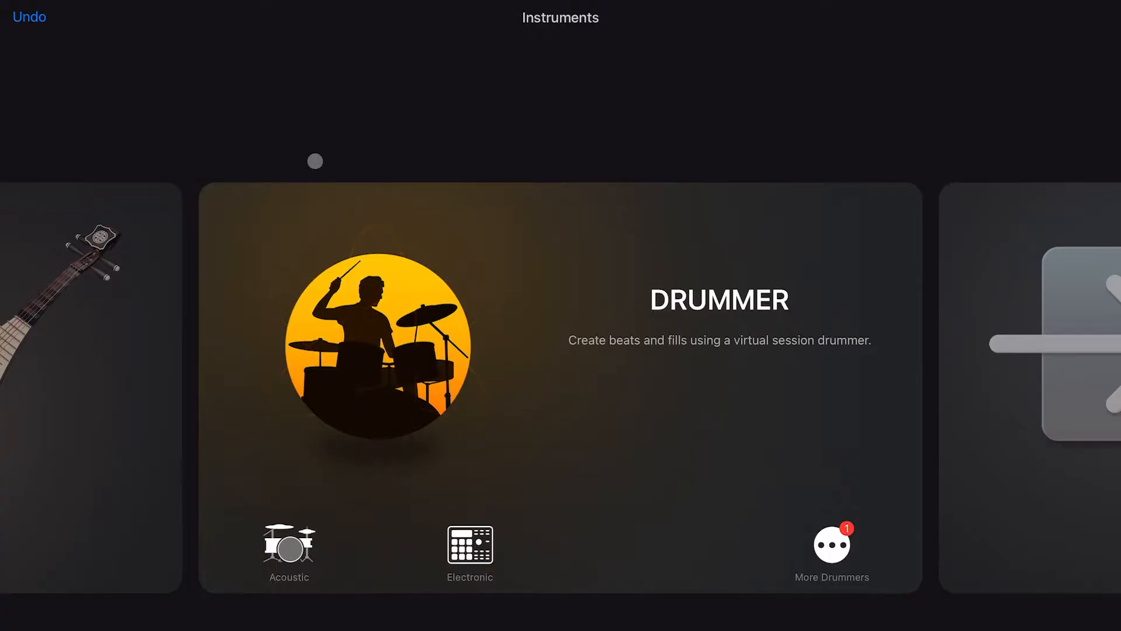
# Swipe the Instruments browser over to the Sampler instrument
pyautogui.hscroll(-3)
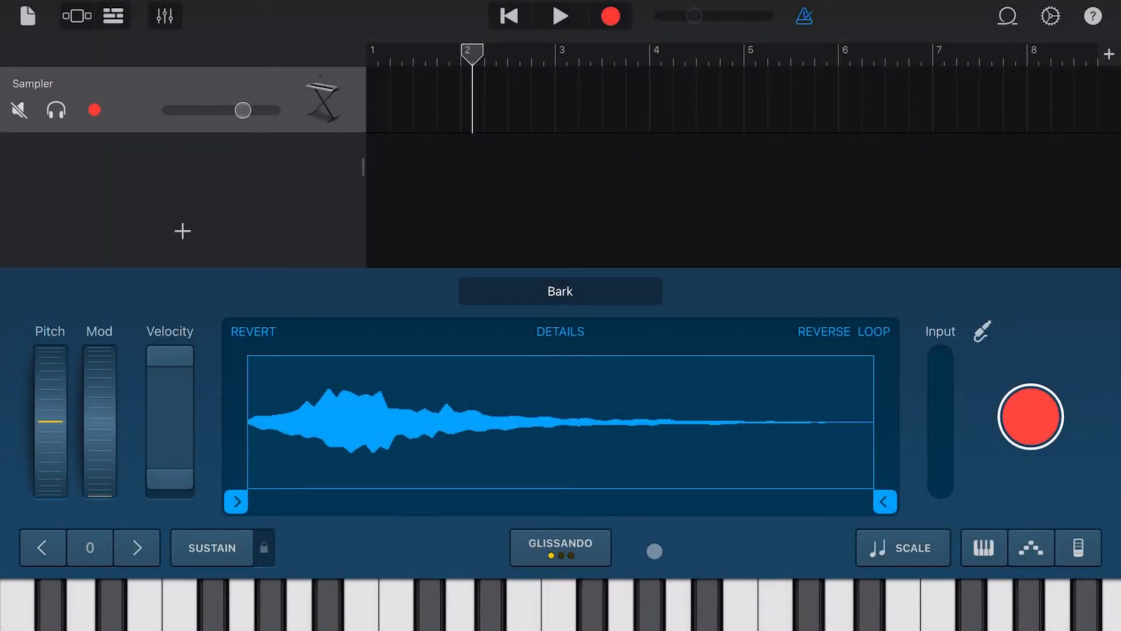
# Open the Sampler's sample library and record a brief new sample
pyautogui.click(653, 551)
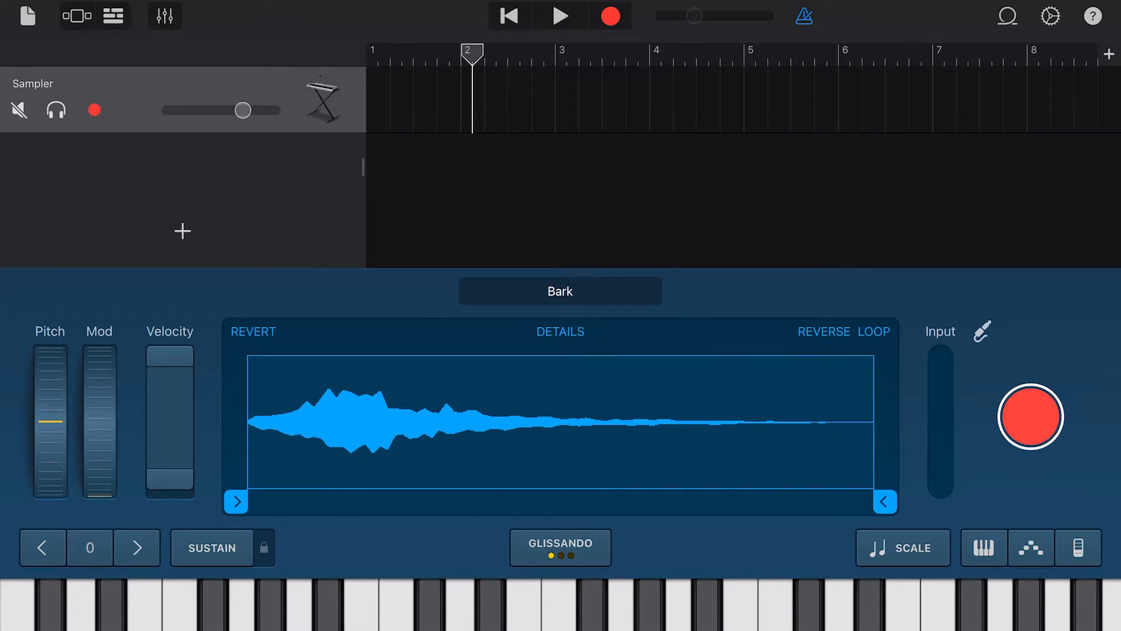
pyautogui.click(1029, 417)
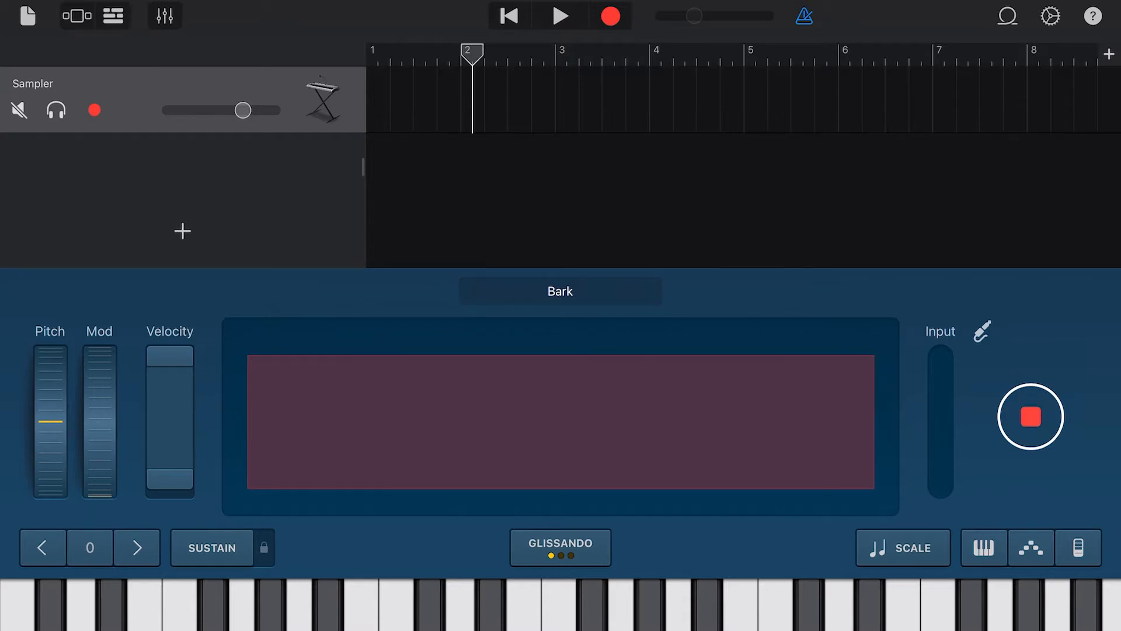
pyautogui.click(1029, 417)
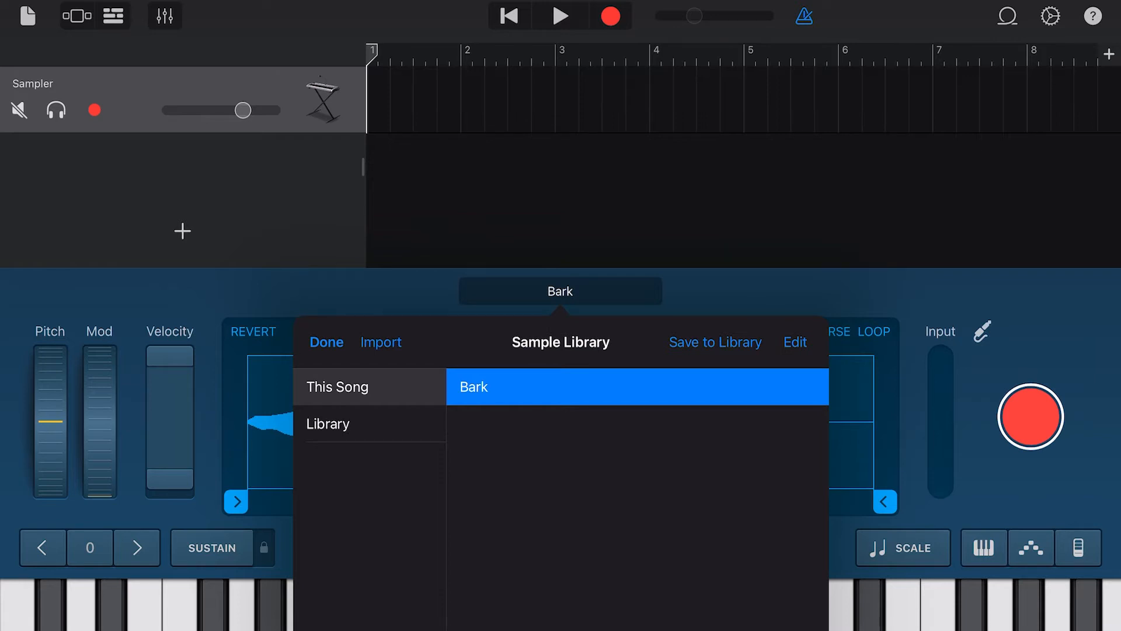
# Browse import files to the Urban Drums folder and scroll through its audio list
pyautogui.click(382, 342)
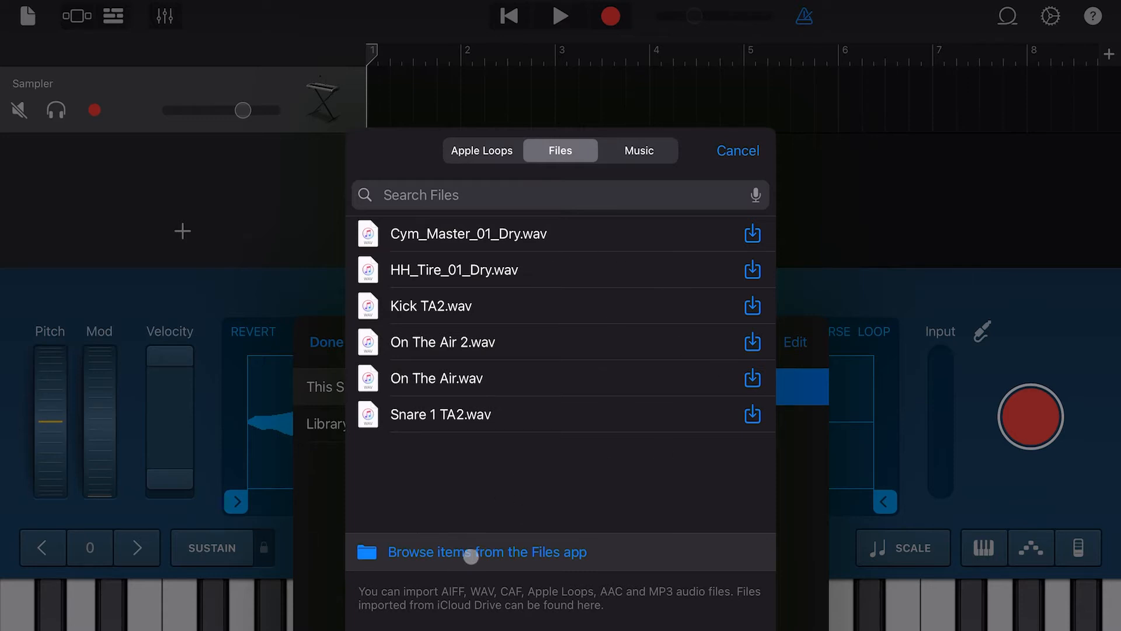
pyautogui.click(487, 552)
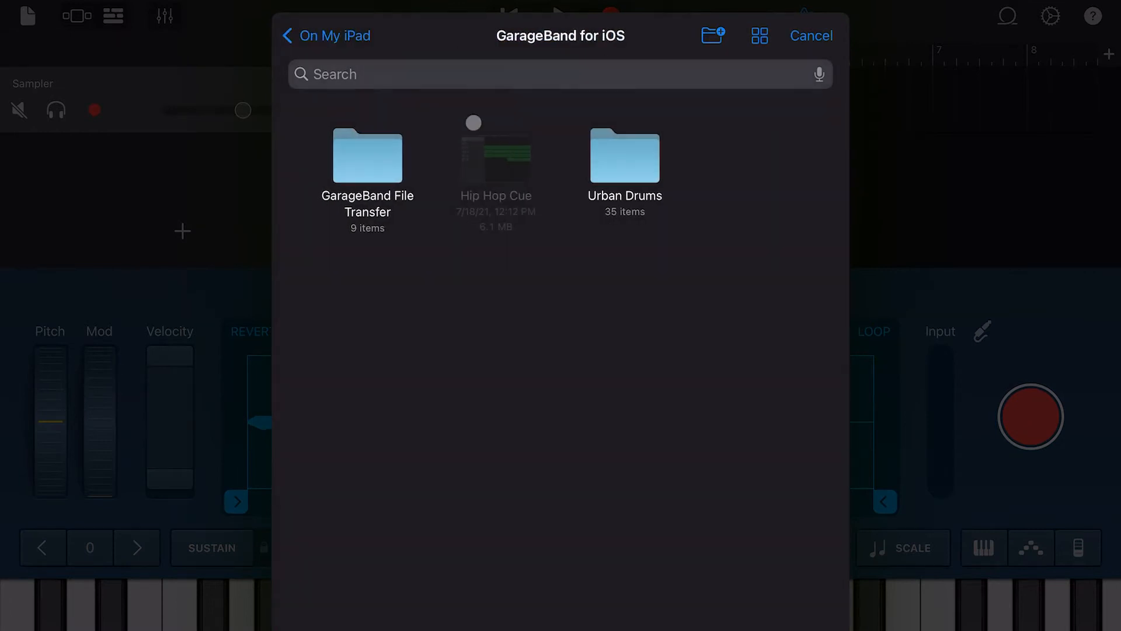
pyautogui.click(624, 156)
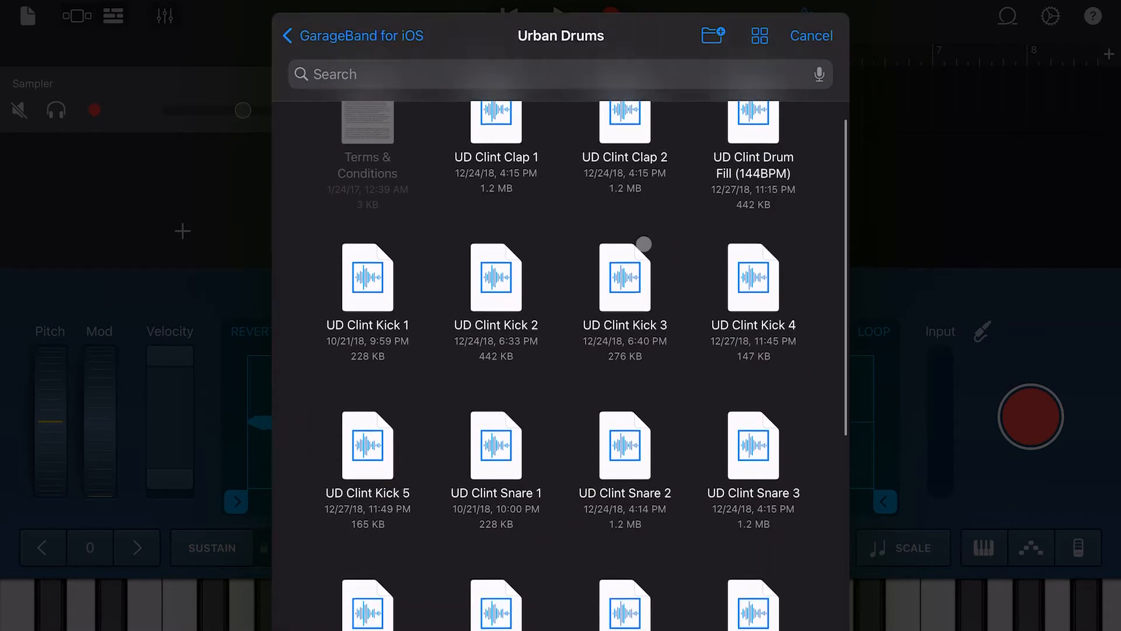
pyautogui.scroll(-3)
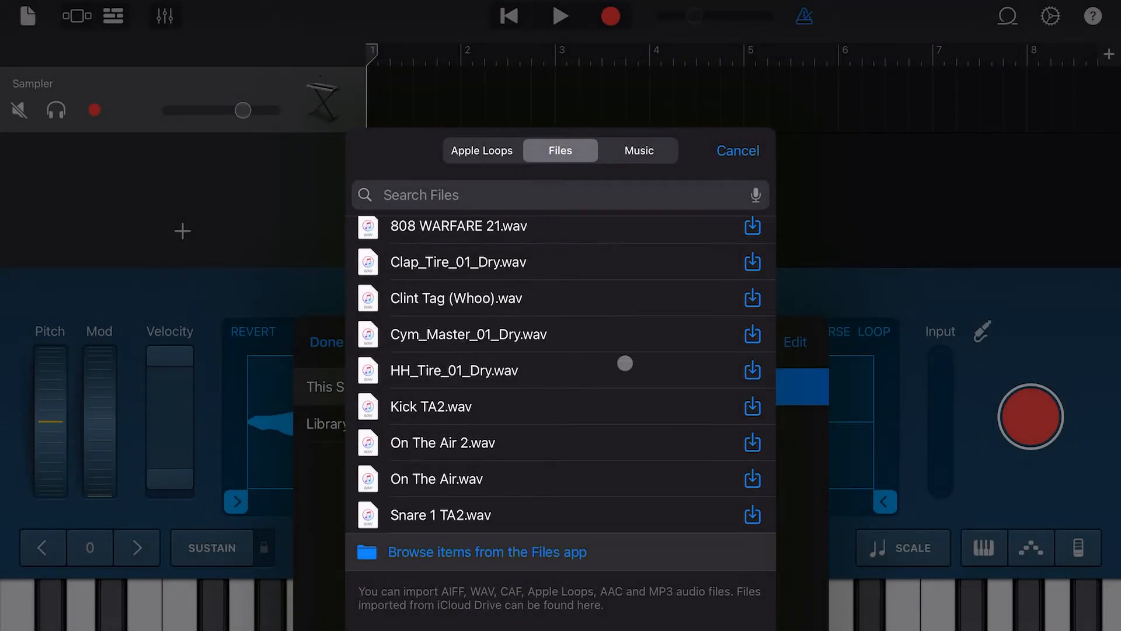
# Refresh the Files list and import UD Clint Snare 1 and UD Clint Kick 3
pyautogui.scroll(-3)
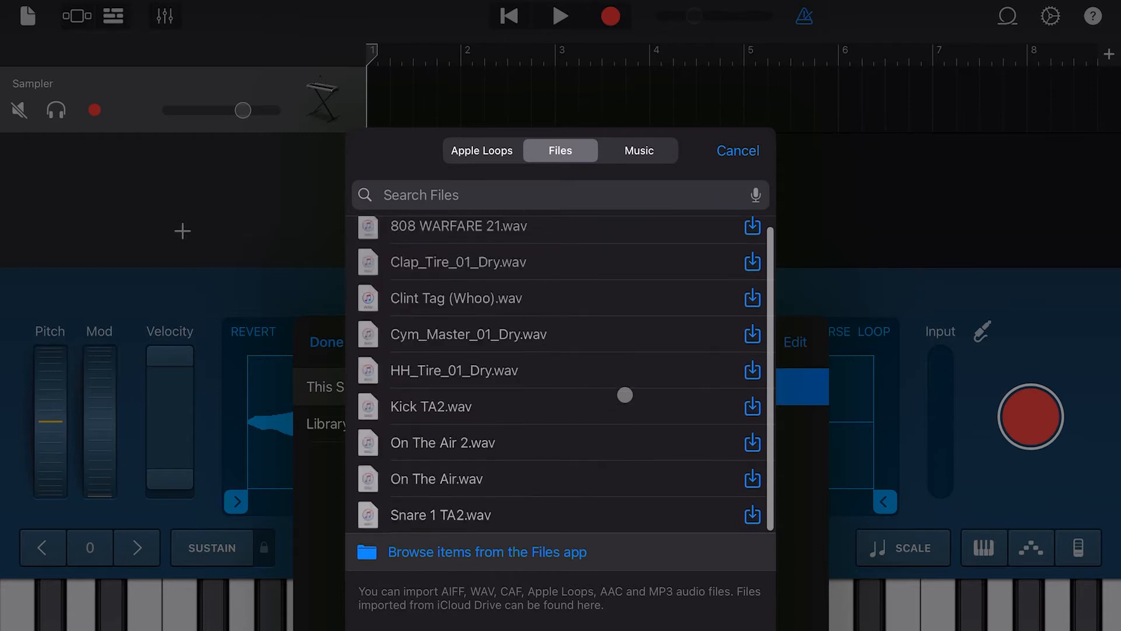
pyautogui.scroll(-3)
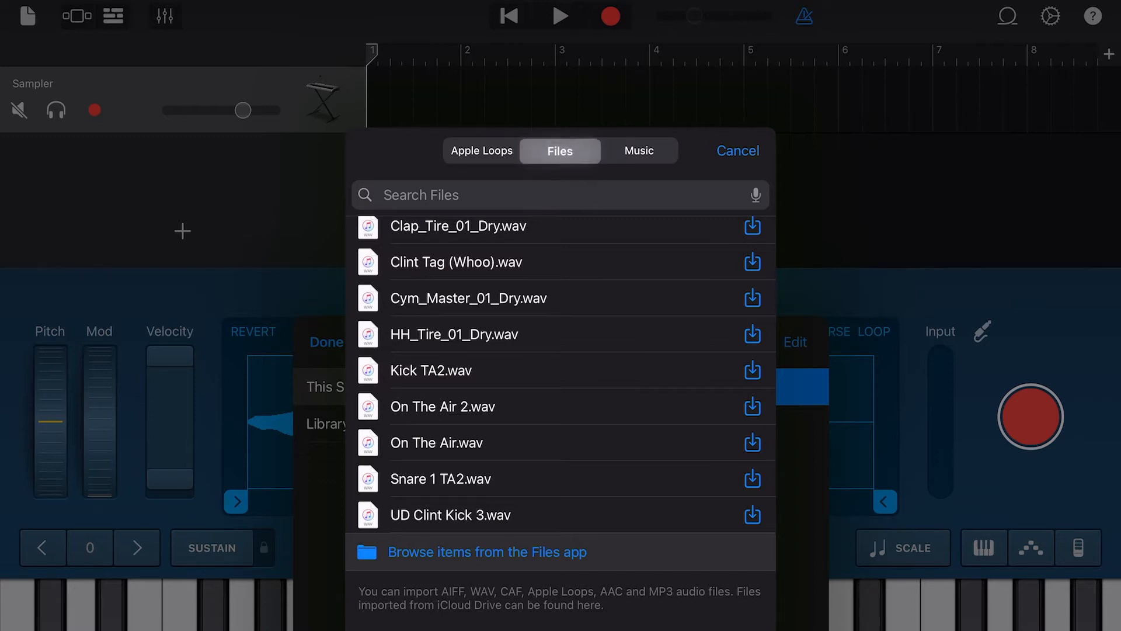
pyautogui.click(486, 551)
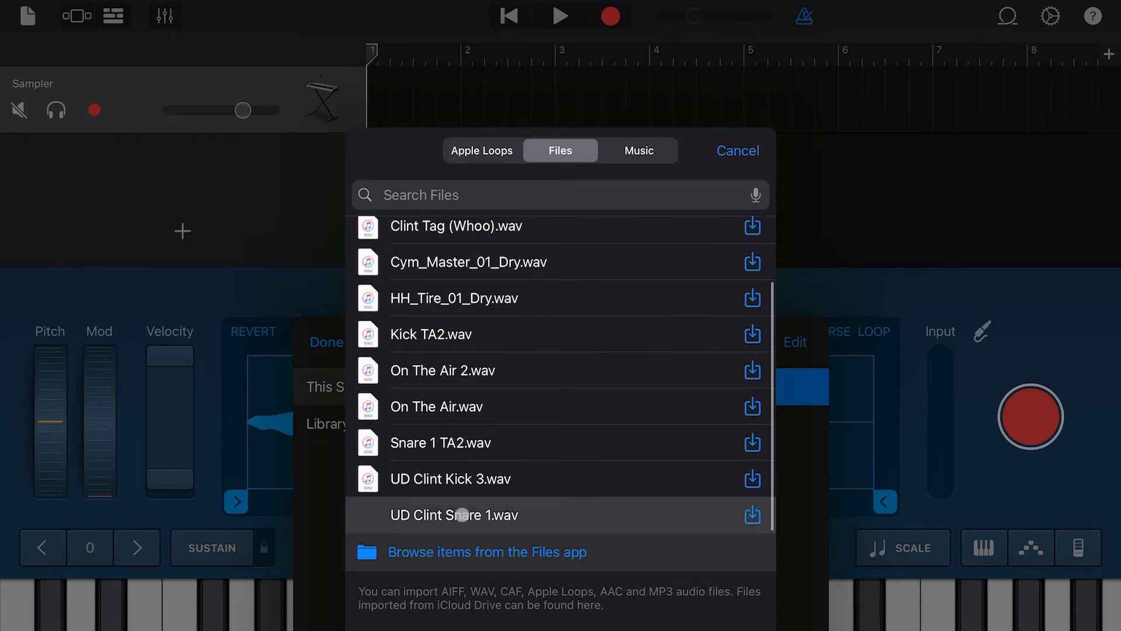
pyautogui.click(454, 515)
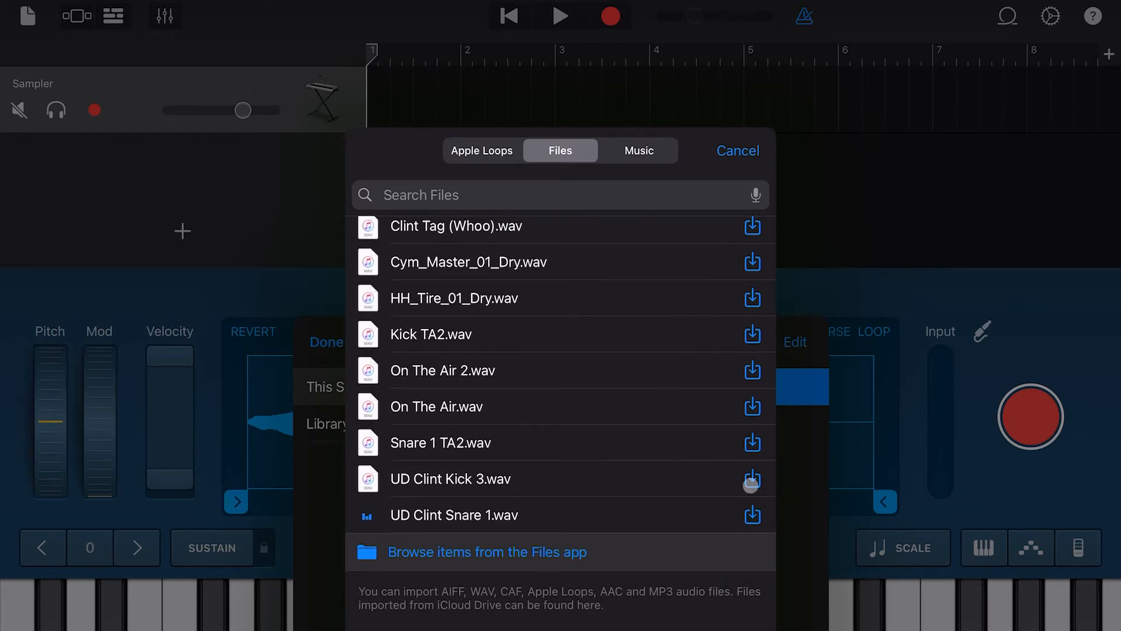
pyautogui.click(751, 478)
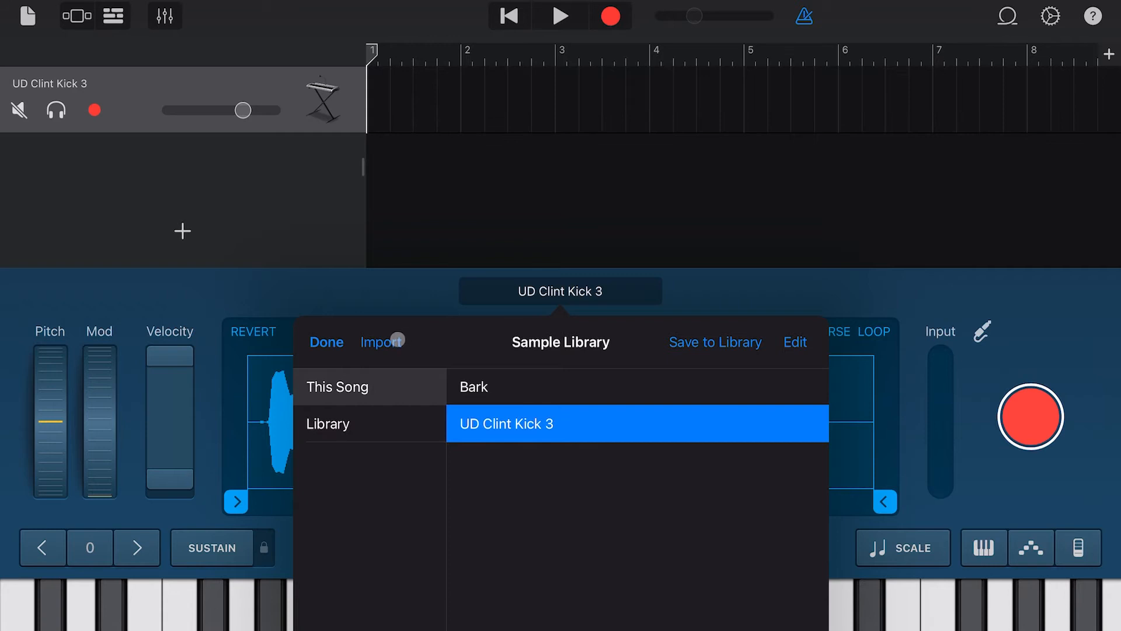
# Audition UD Clint Snare 1 and Kick 3, keep Kick 3 loaded, and close the library
pyautogui.click(378, 342)
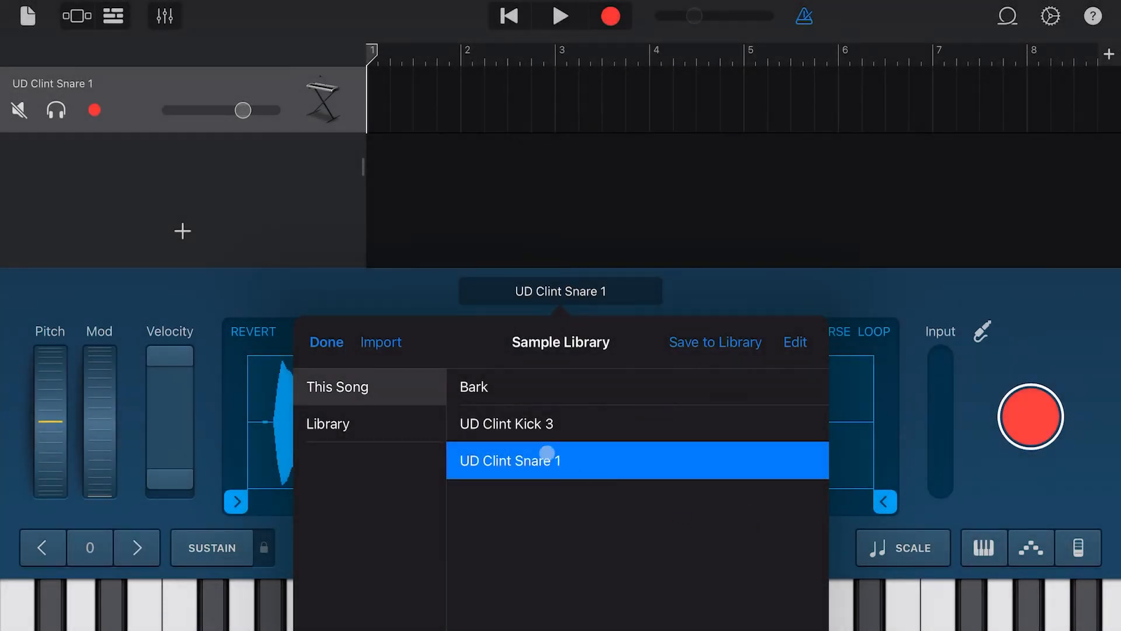
pyautogui.click(506, 423)
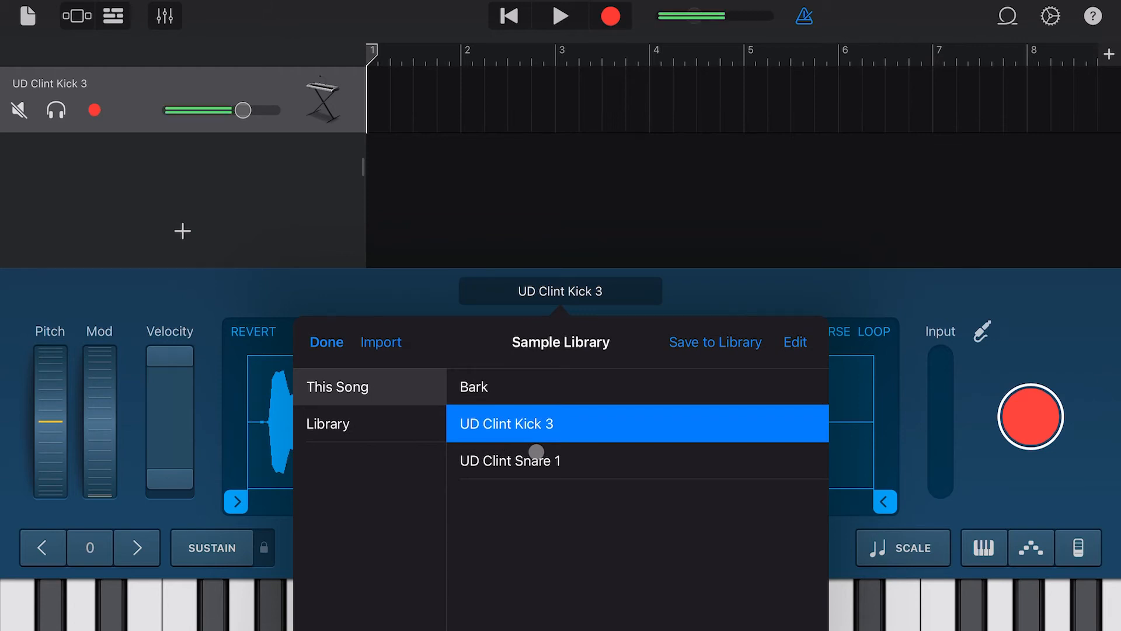
pyautogui.click(510, 460)
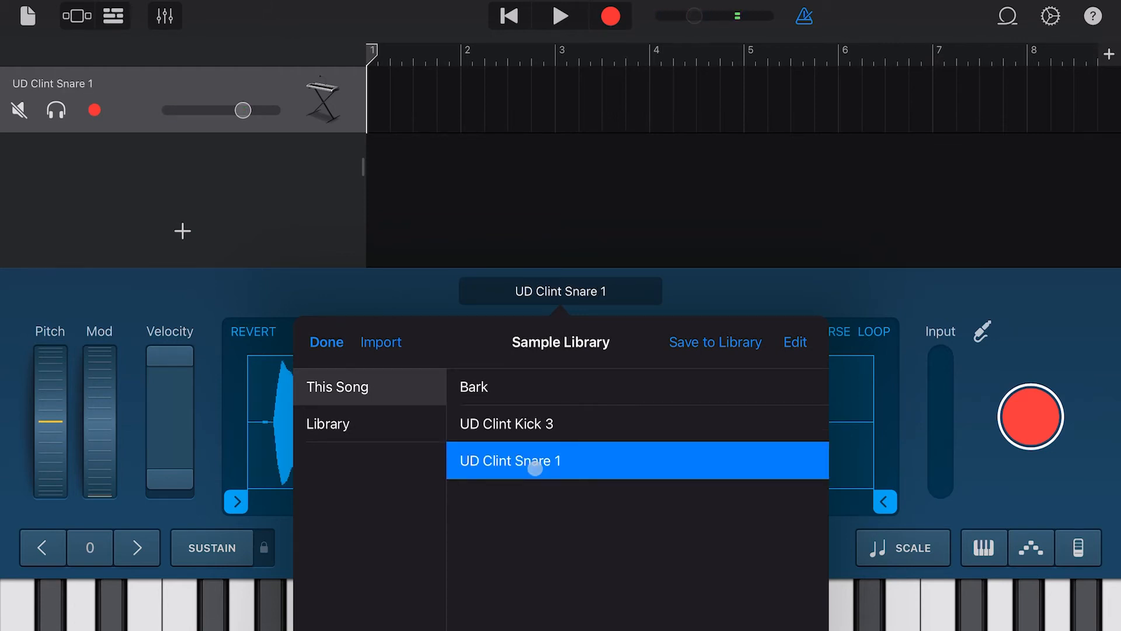
pyautogui.click(506, 424)
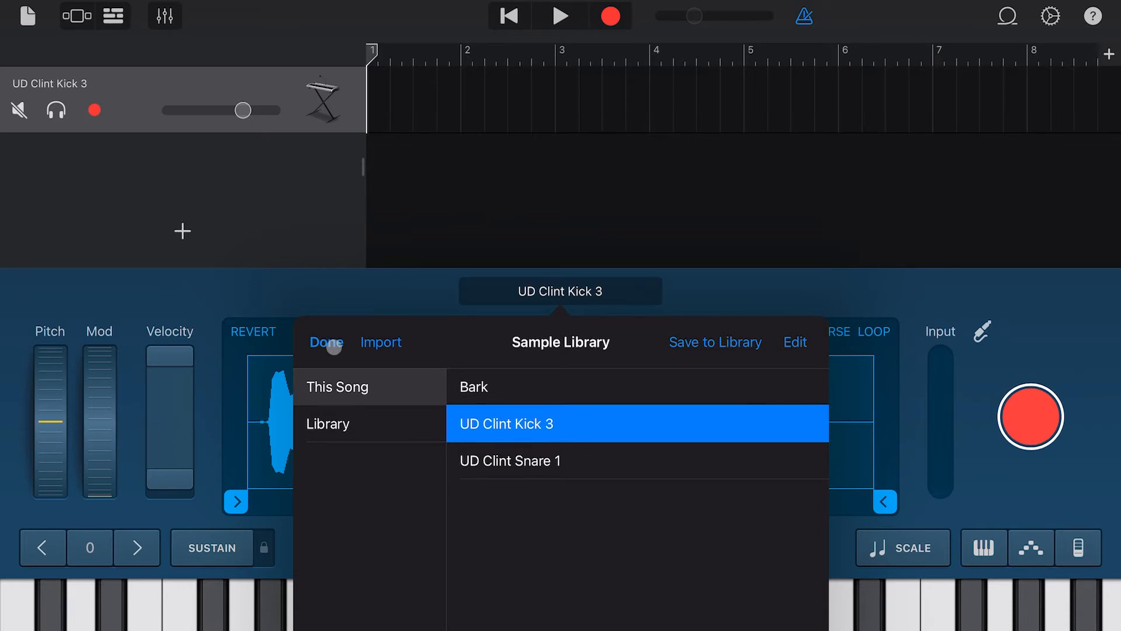
pyautogui.click(326, 342)
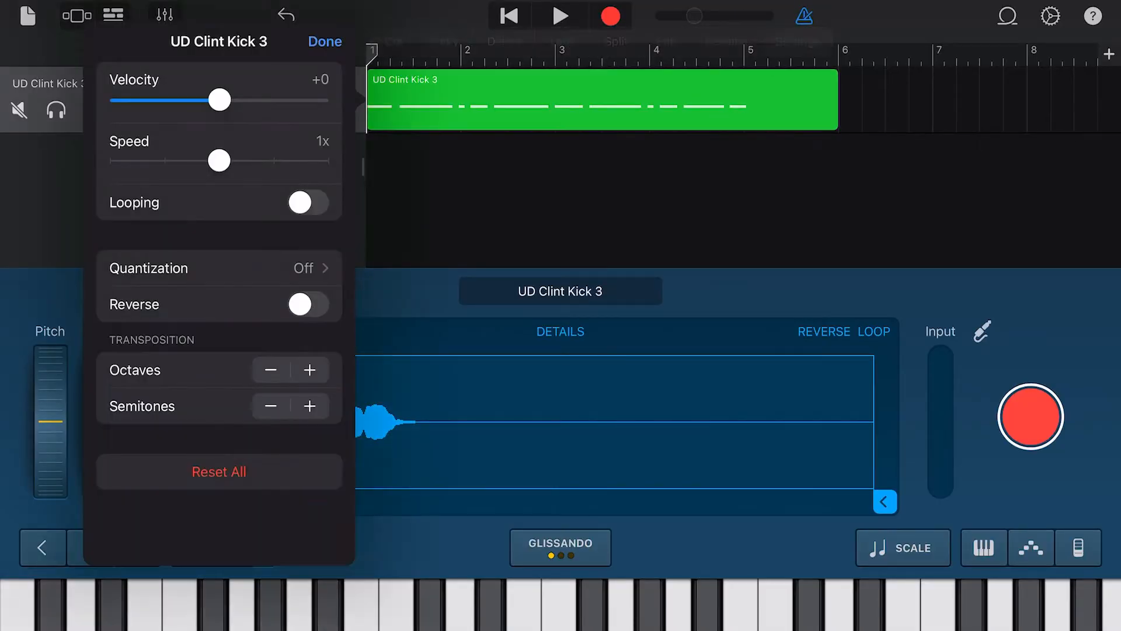
# Deselect the kick region, move the playhead to bar 5, and Select All regions
pyautogui.click(219, 268)
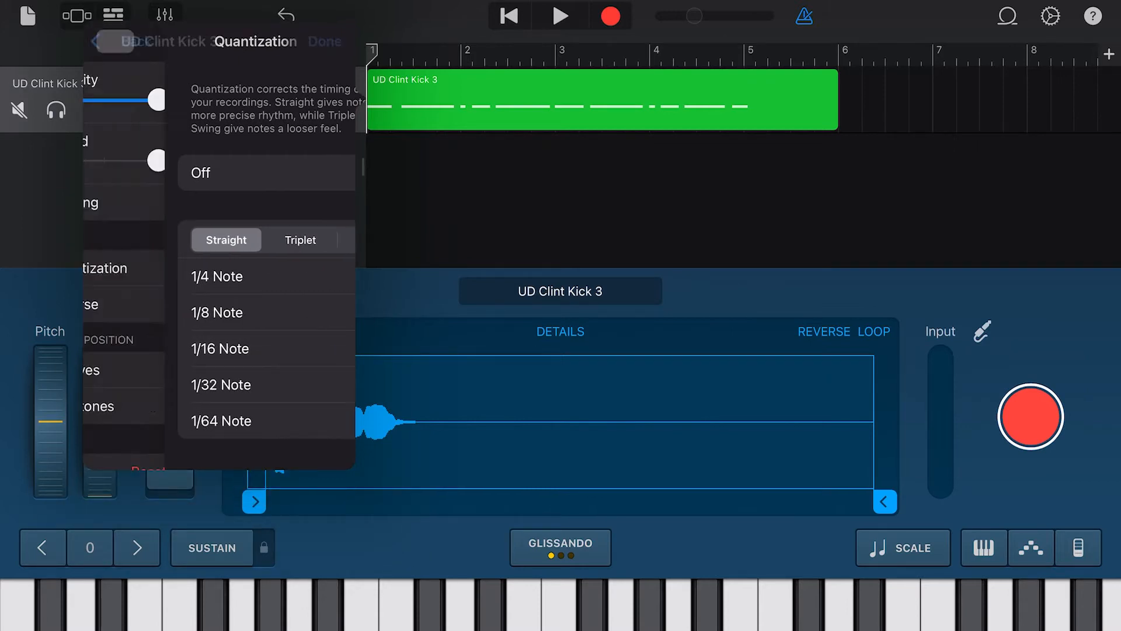
pyautogui.click(325, 41)
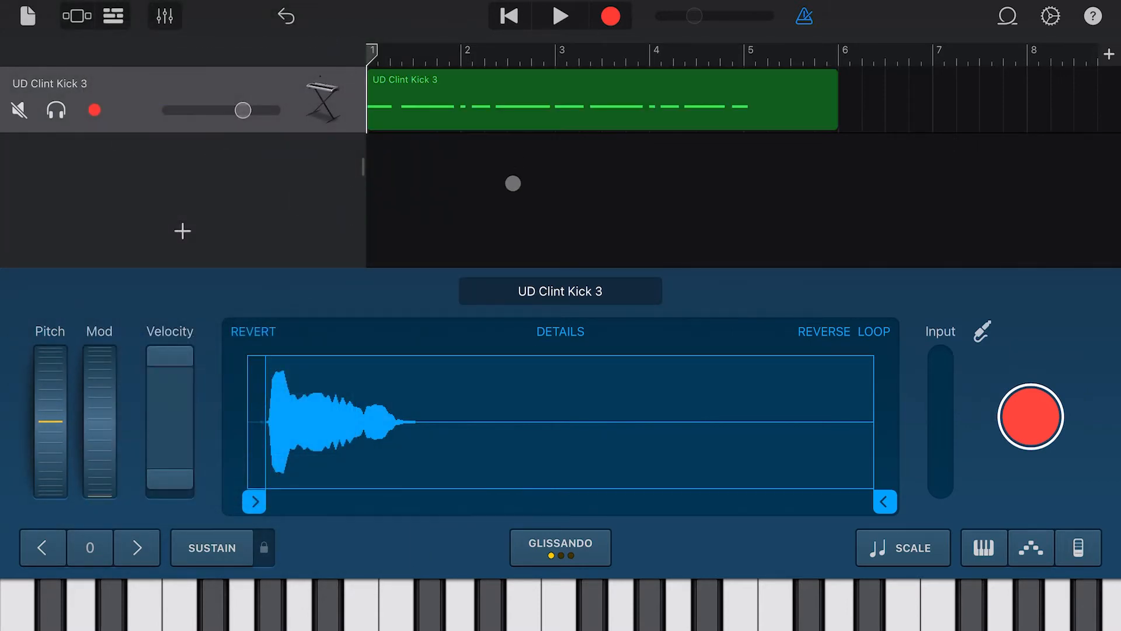
pyautogui.click(561, 15)
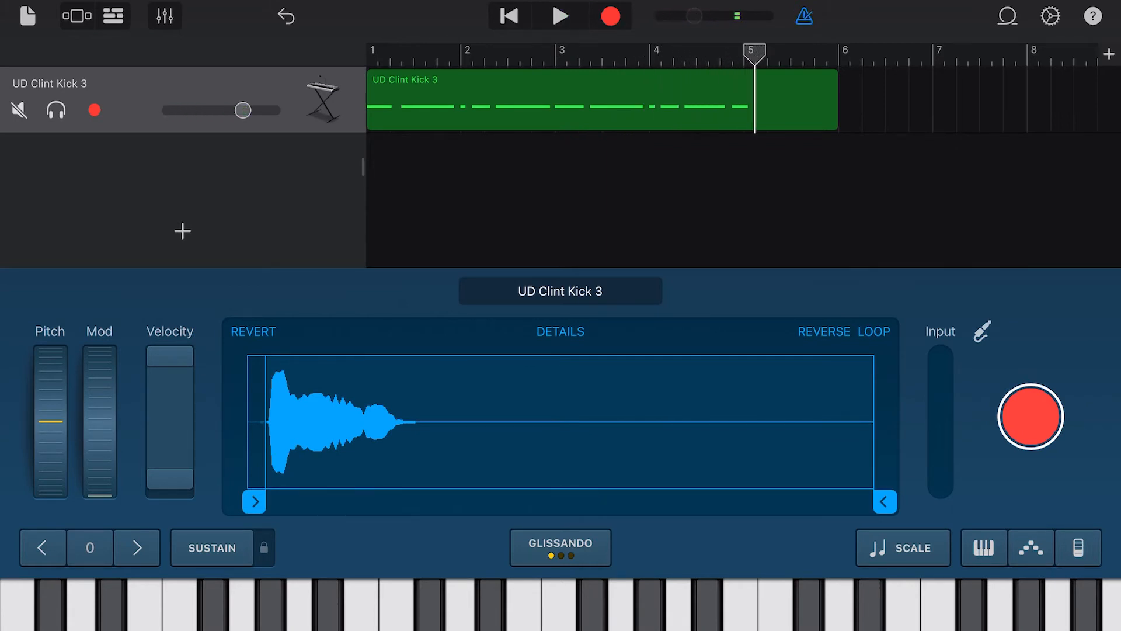
pyautogui.click(653, 247)
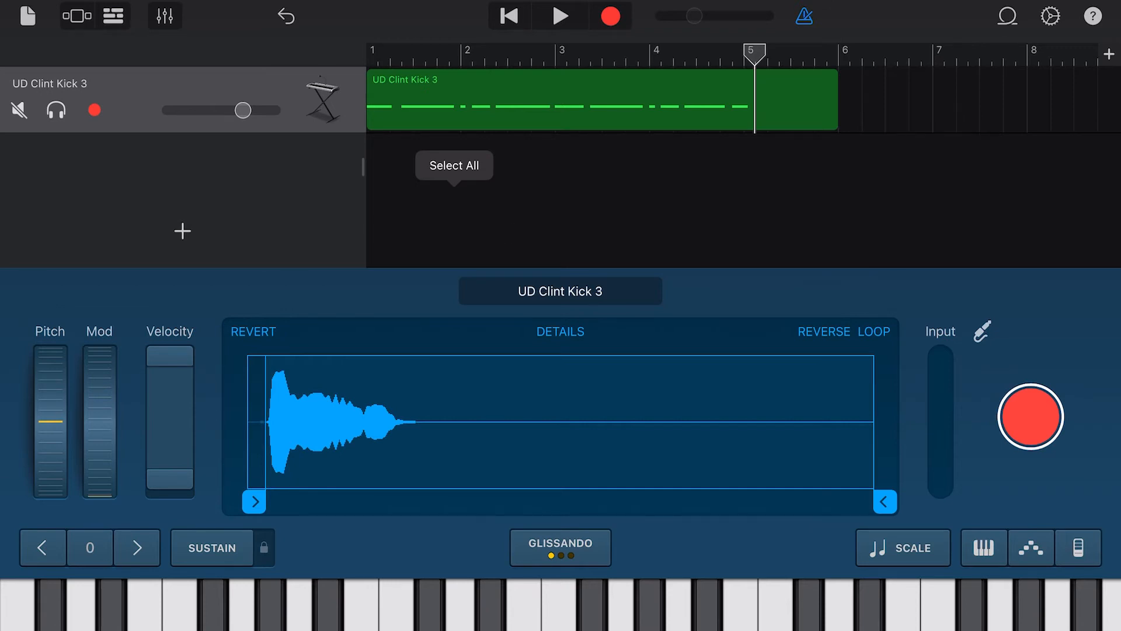
pyautogui.click(211, 548)
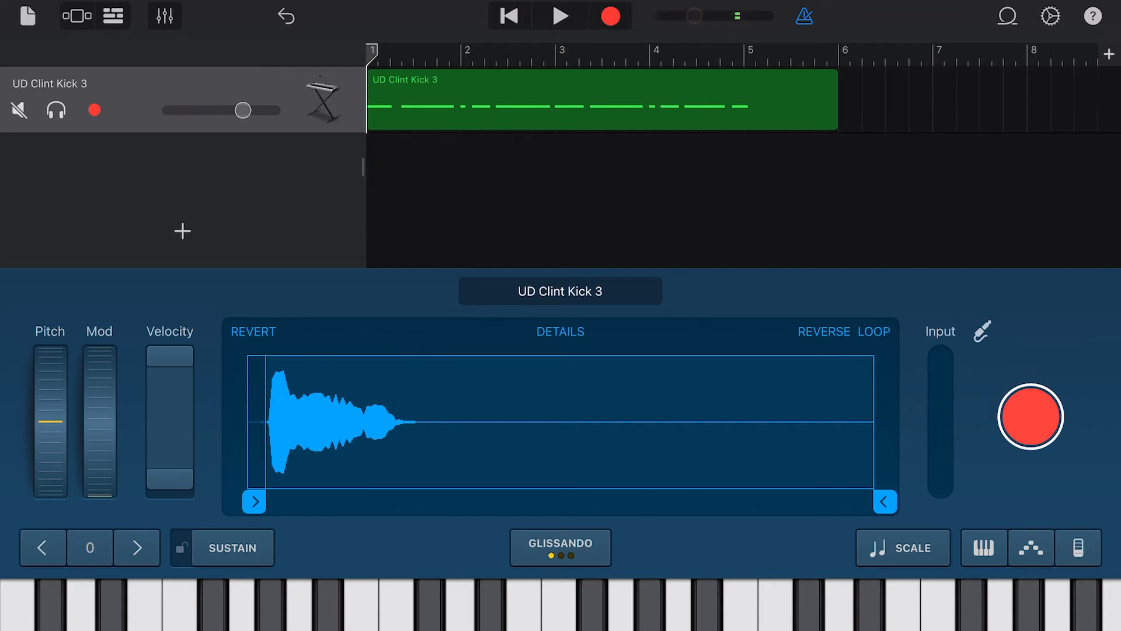
# Reposition the playhead on the ruler for the four-bar kick recording
pyautogui.click(561, 15)
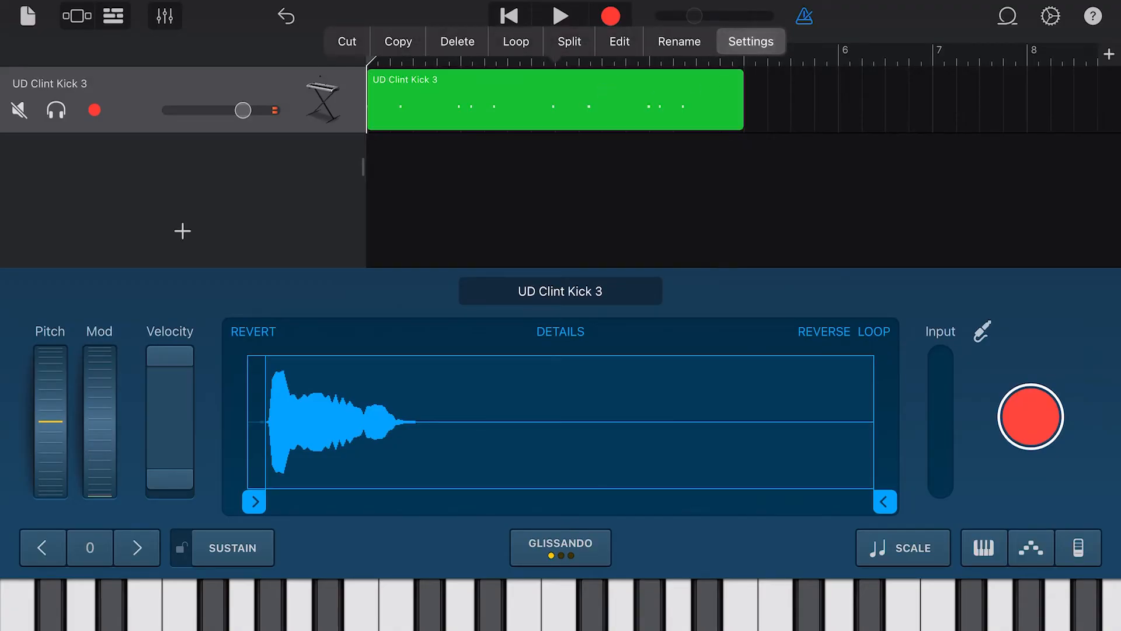
# Set the kick region's quantization to Straight 1/8 Note and close the settings
pyautogui.click(750, 40)
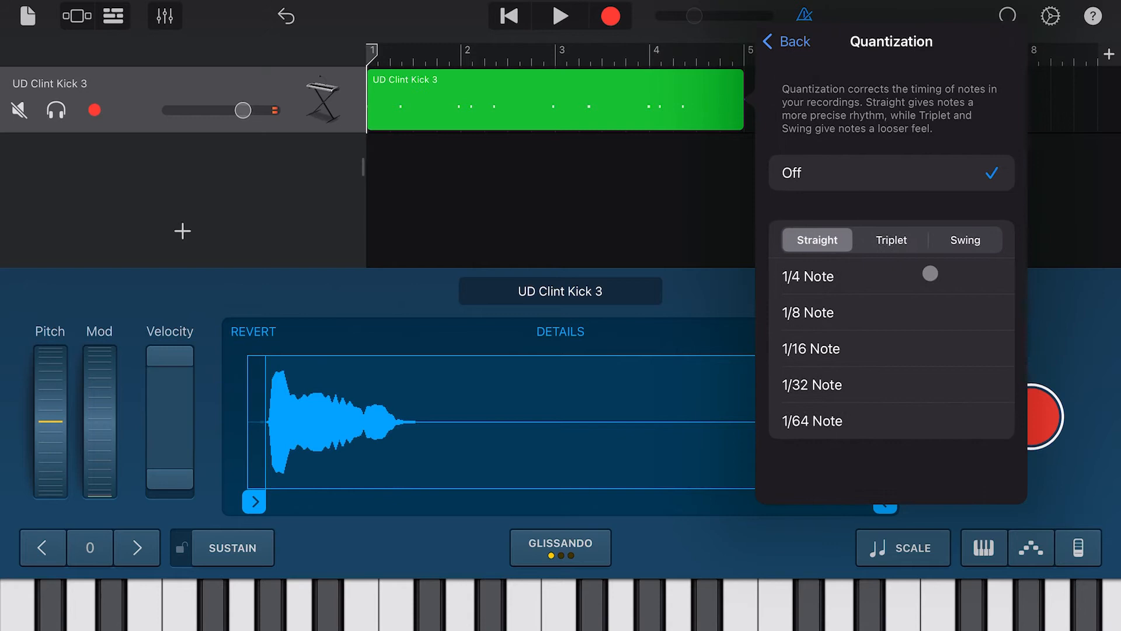
pyautogui.click(811, 313)
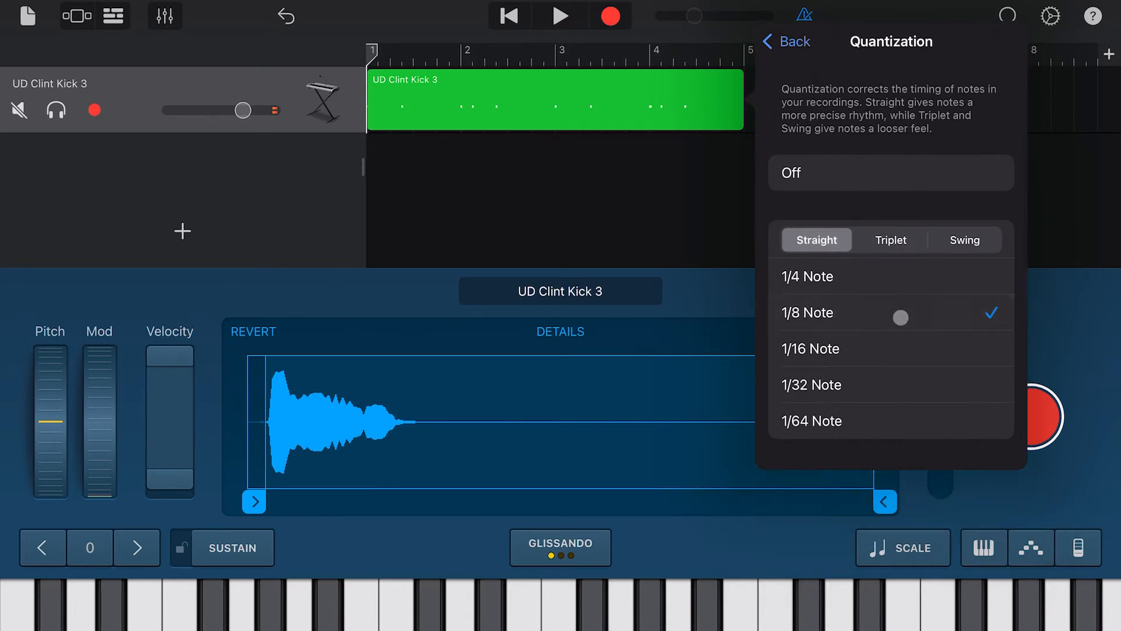
pyautogui.click(787, 42)
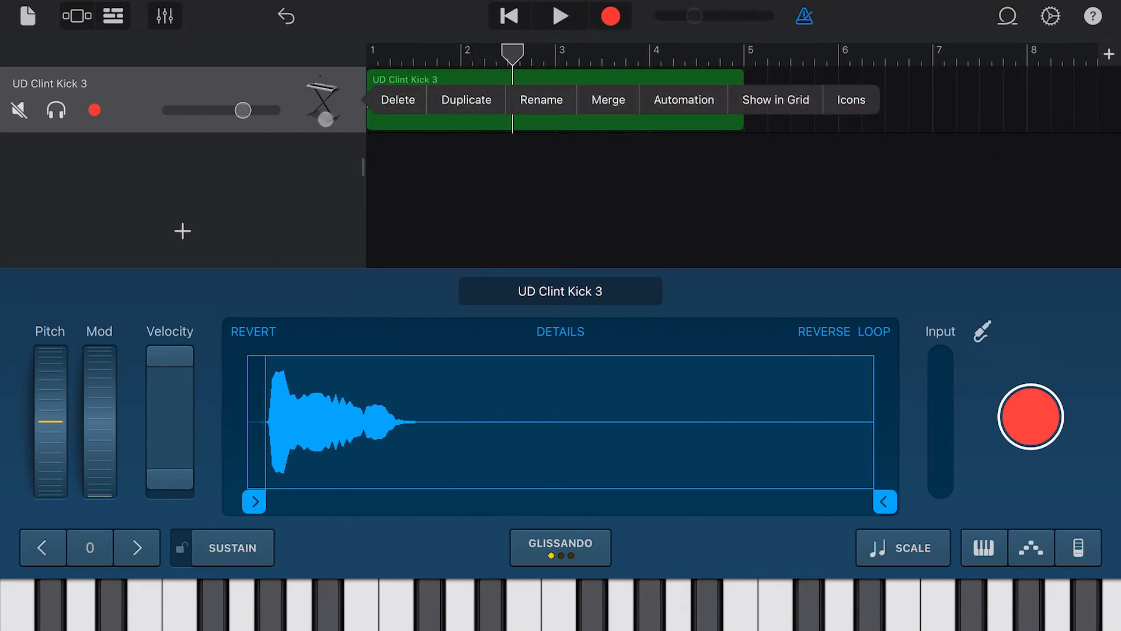
# Duplicate the kick track and swap the copy's sample to UD Clint Snare 1
pyautogui.click(465, 99)
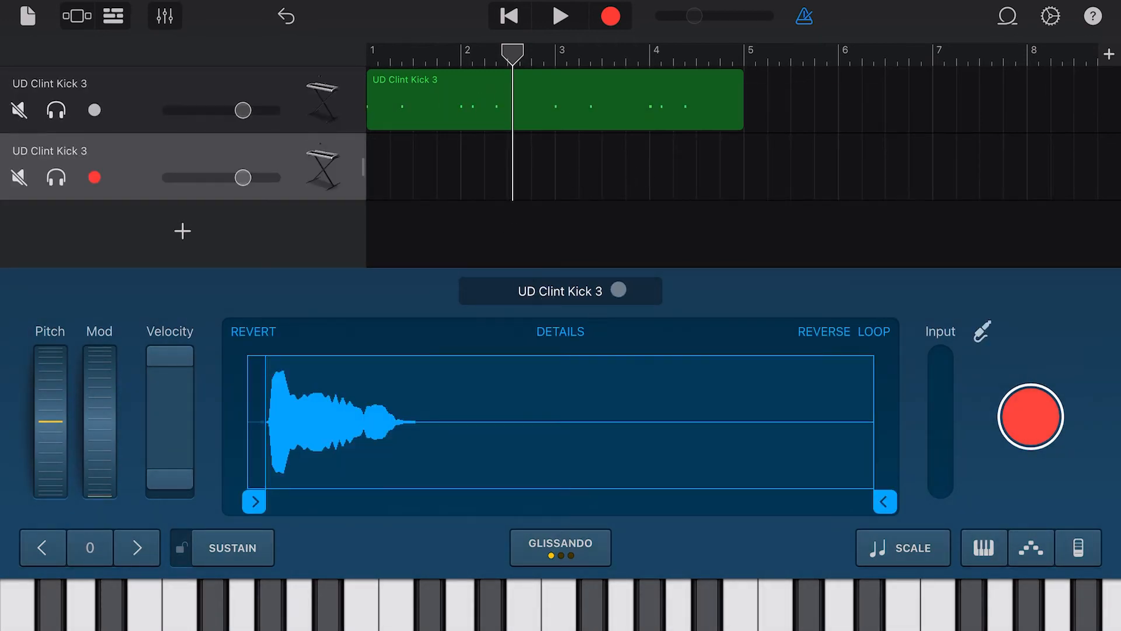
pyautogui.click(560, 290)
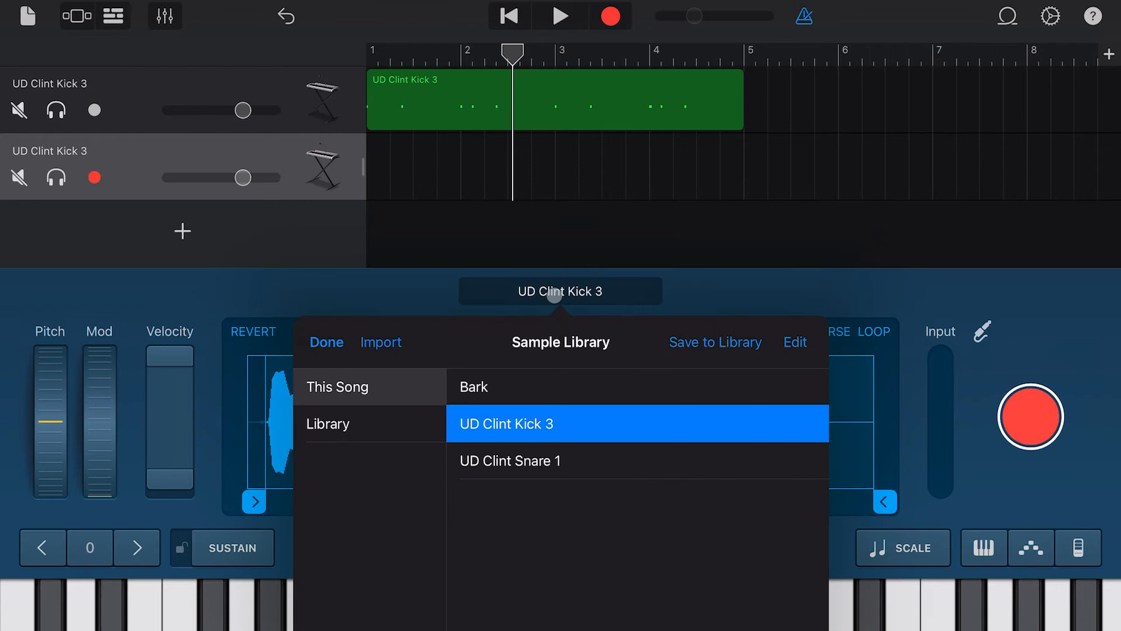
pyautogui.click(510, 461)
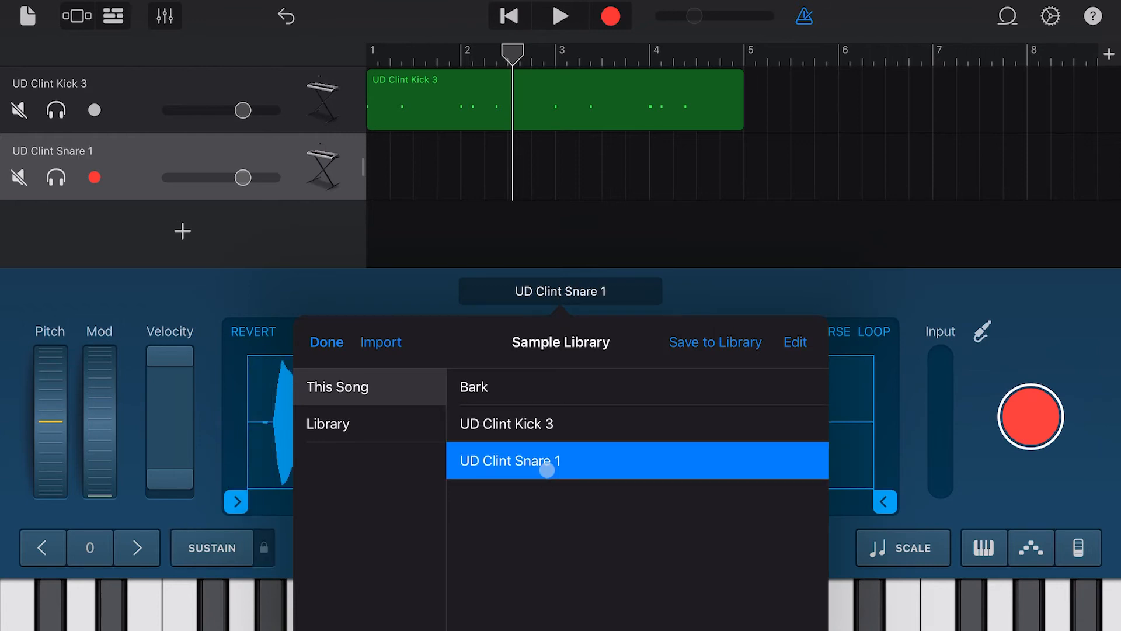
pyautogui.click(326, 342)
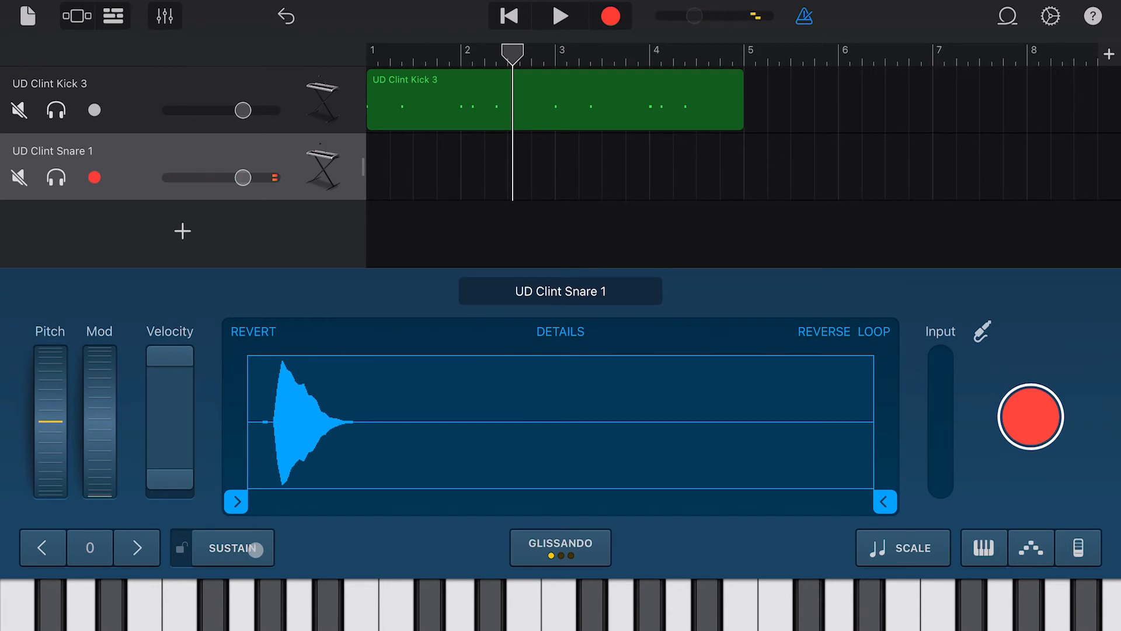
# Drag the snare sample's left start marker inward in two small trims
pyautogui.moveTo(236, 501); pyautogui.dragTo(250, 519)
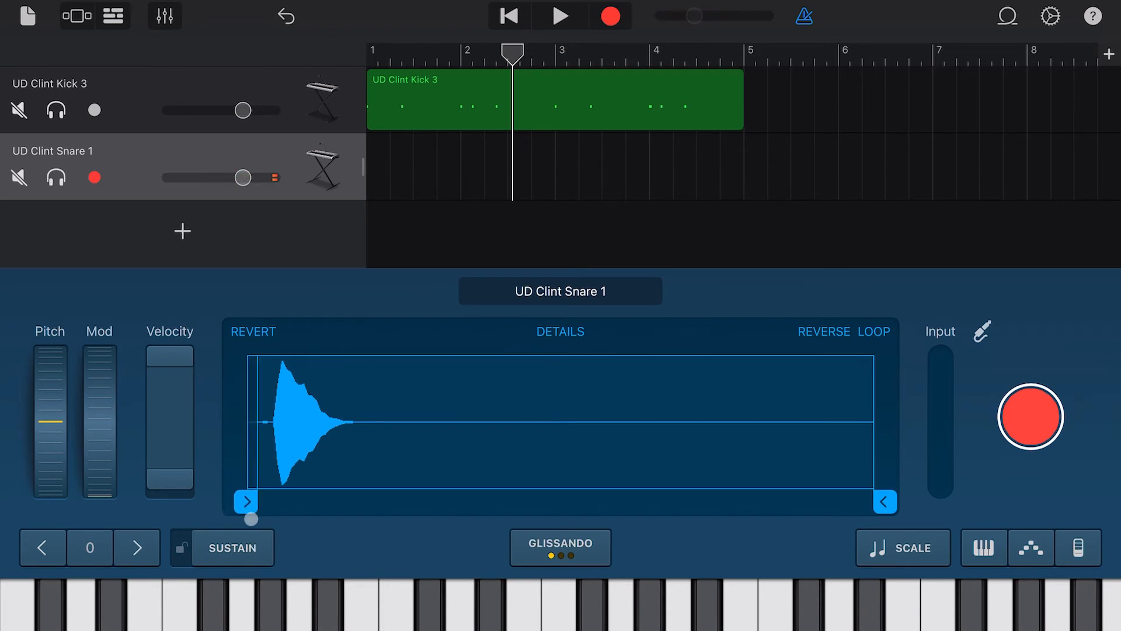
pyautogui.moveTo(247, 501); pyautogui.dragTo(258, 502)
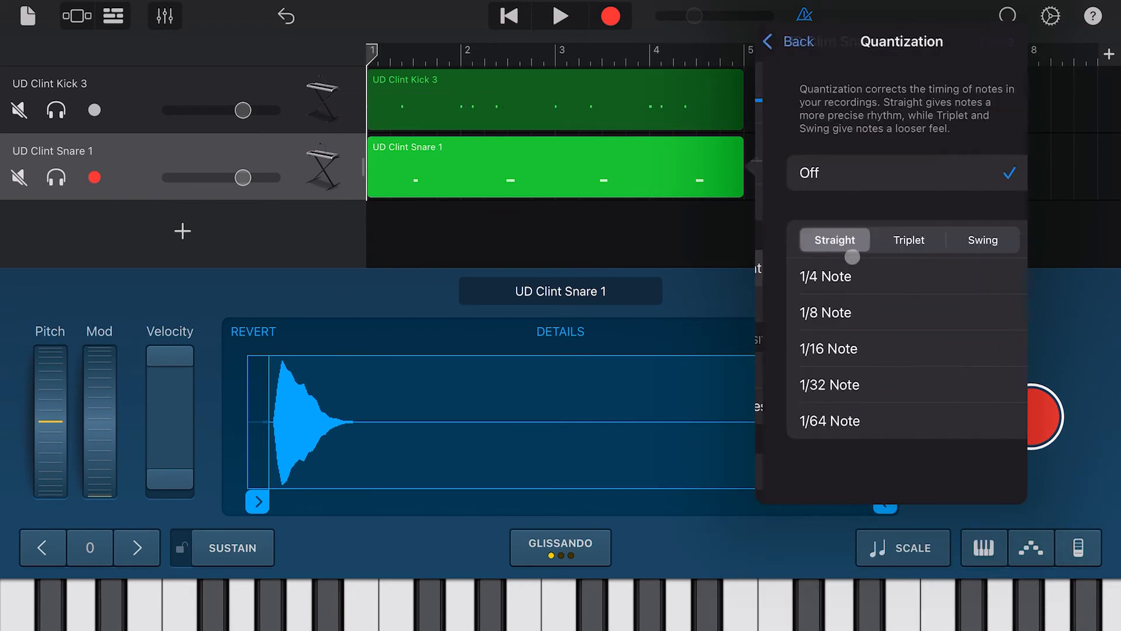
# Quantize the snare region to 1/8 notes and close its region settings
pyautogui.click(788, 41)
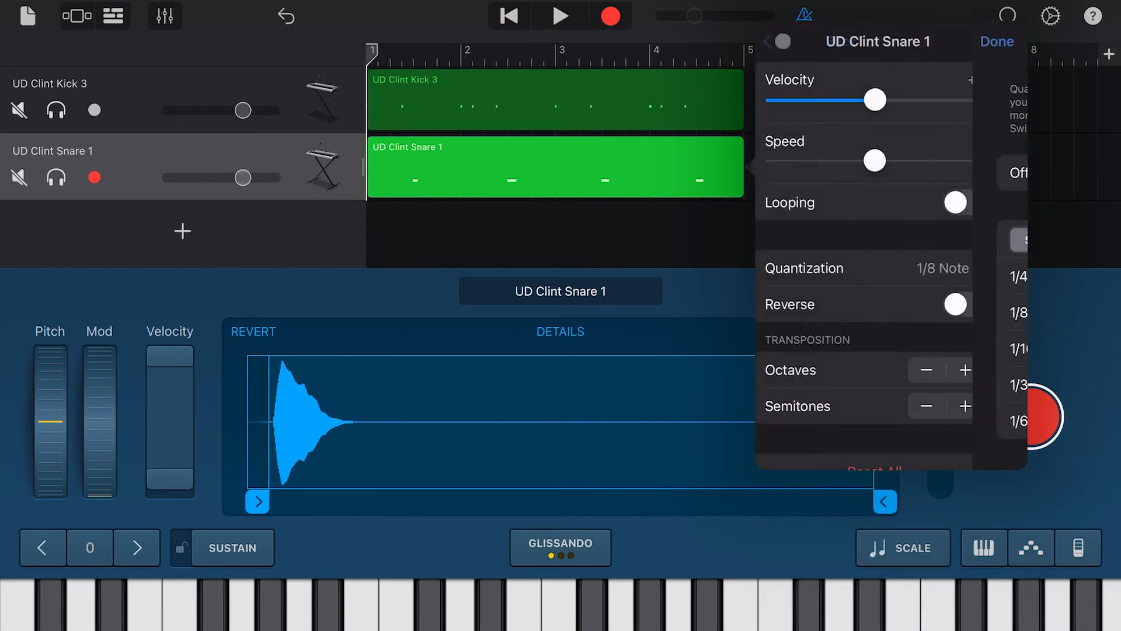
pyautogui.click(560, 15)
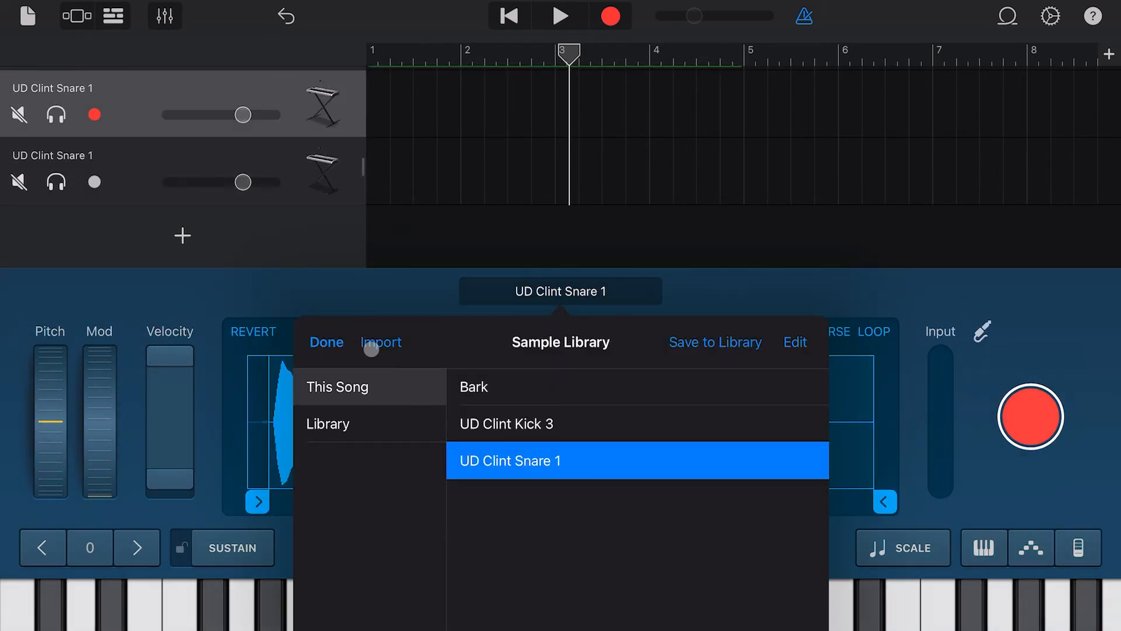
# Start importing the 808 WARFARE 21 sample from Files into the Sample Library
pyautogui.click(382, 342)
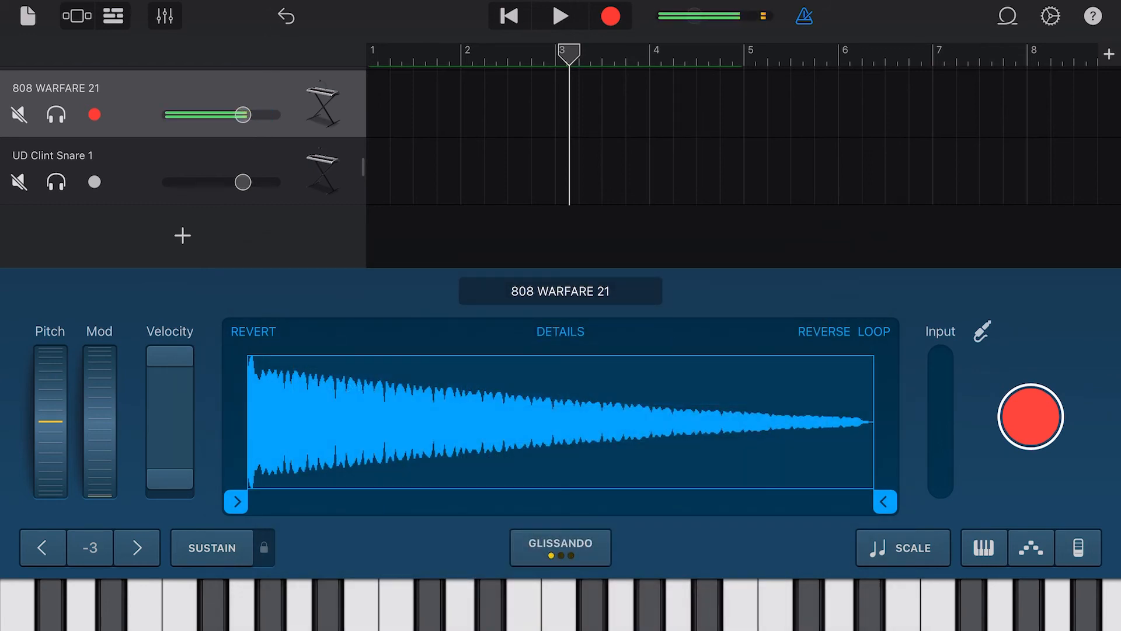
pyautogui.moveTo(247, 114); pyautogui.dragTo(248, 114)
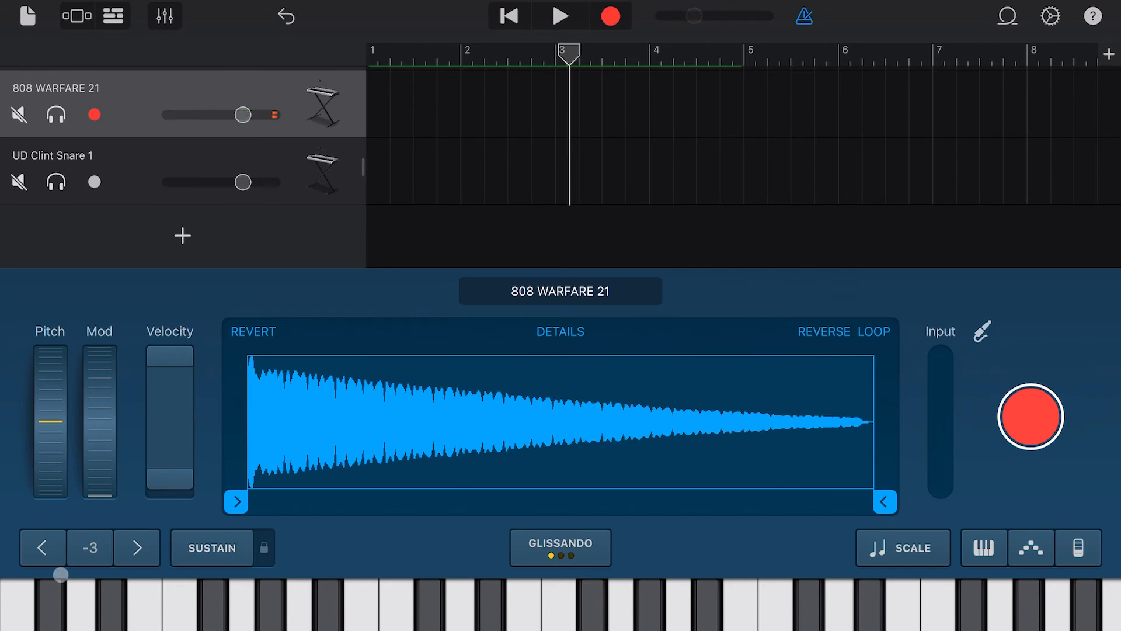
pyautogui.click(211, 547)
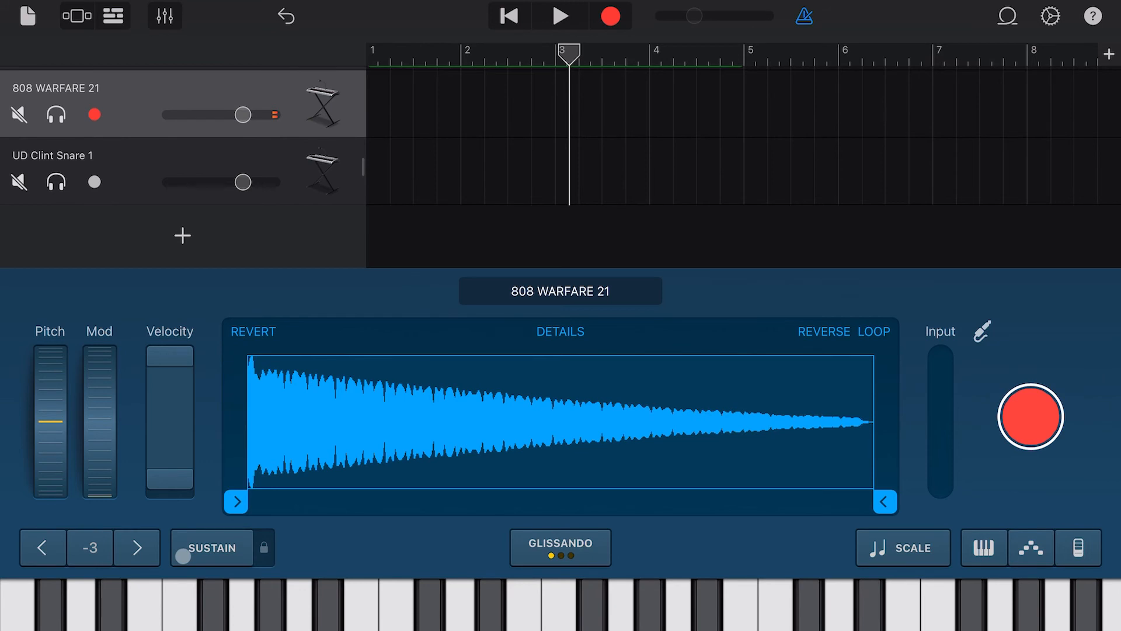
pyautogui.click(589, 542)
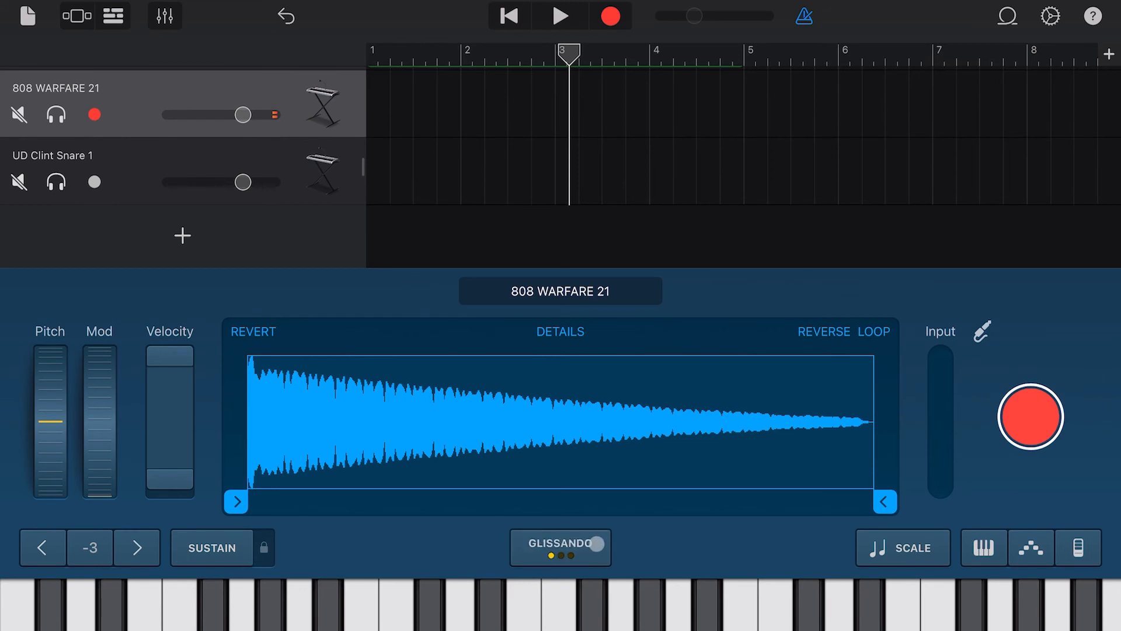